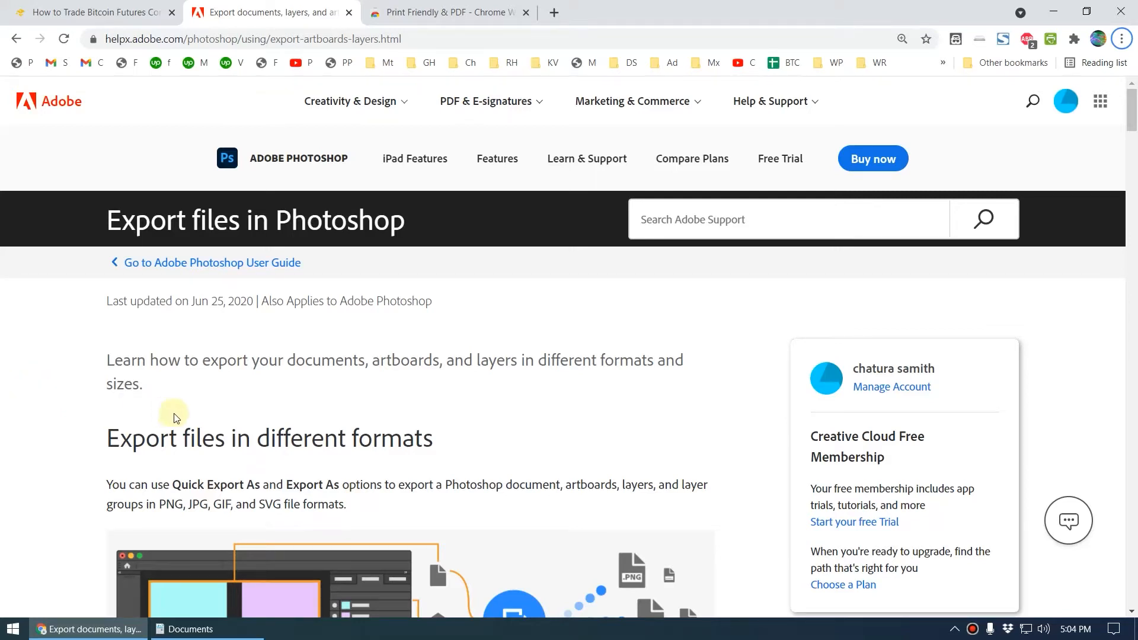
mouse_move(684, 441)
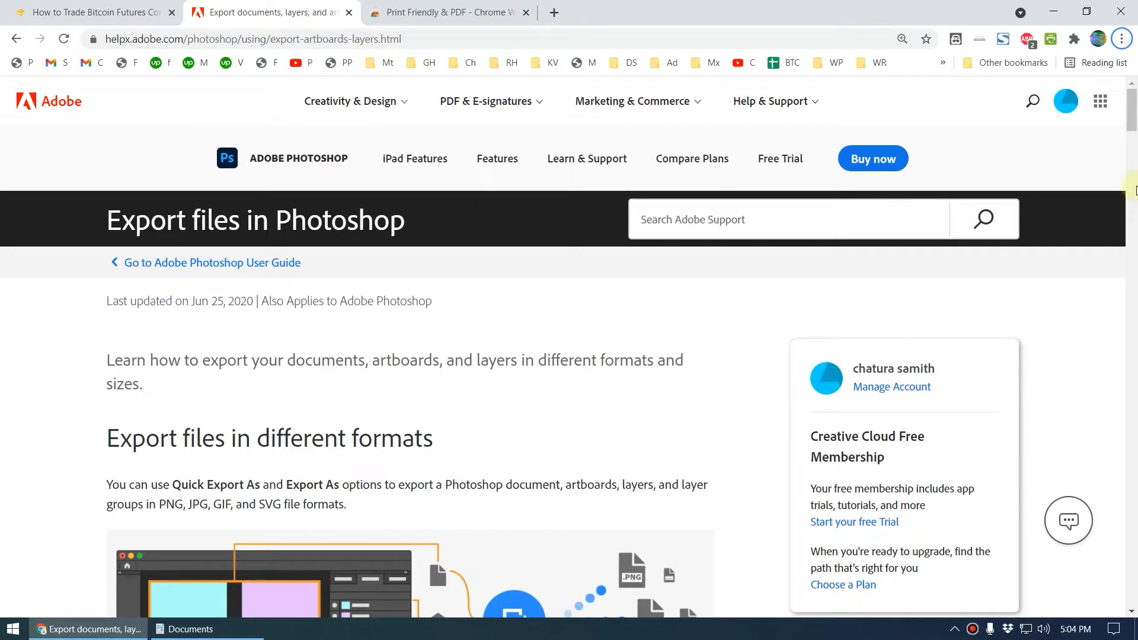
- Close the open print preview without saving
scroll(down, 3)
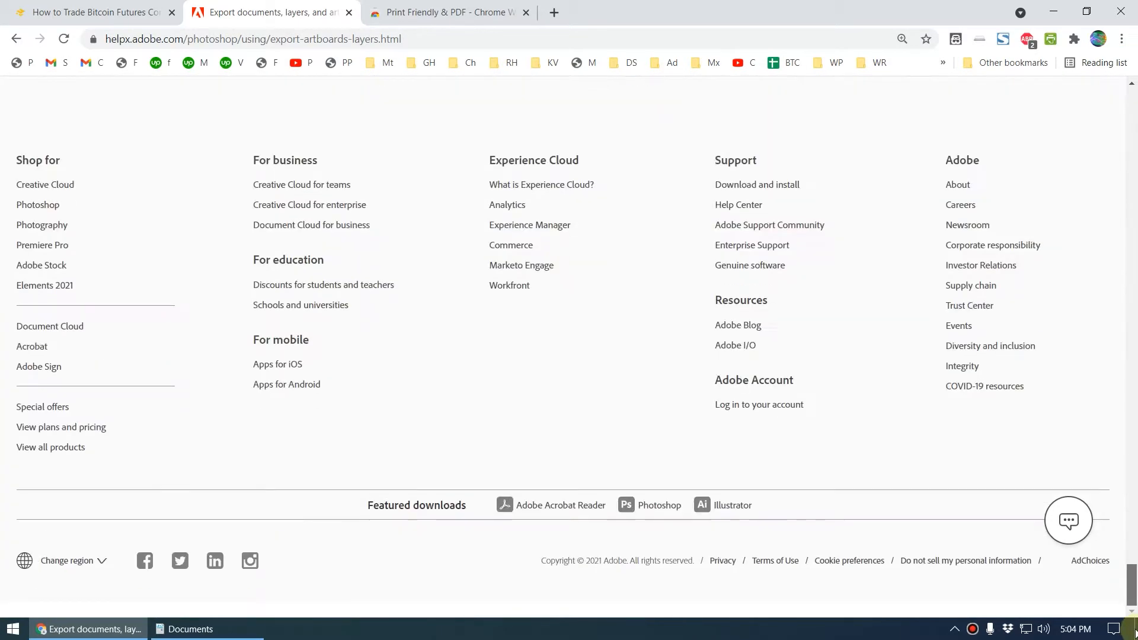
scroll(up, 3)
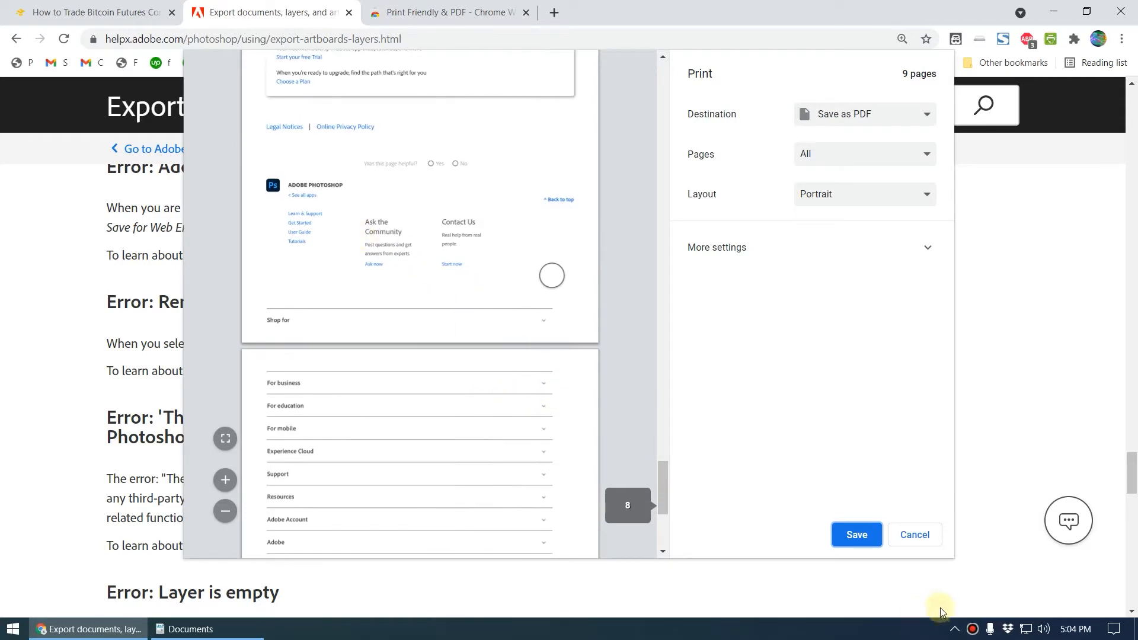
click(913, 535)
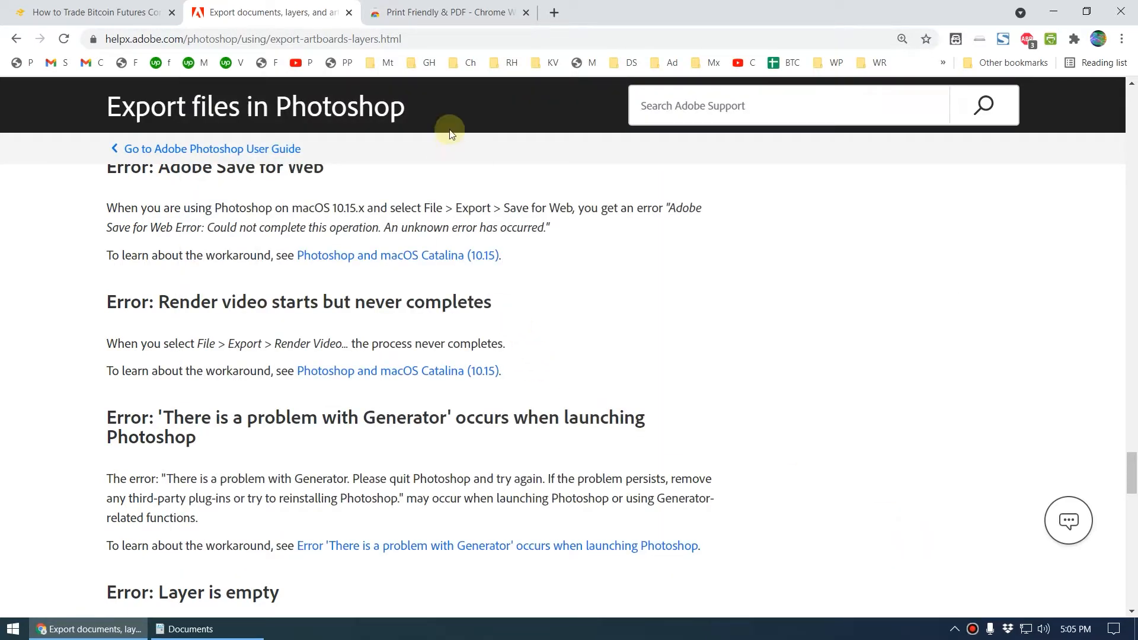
mouse_move(603, 30)
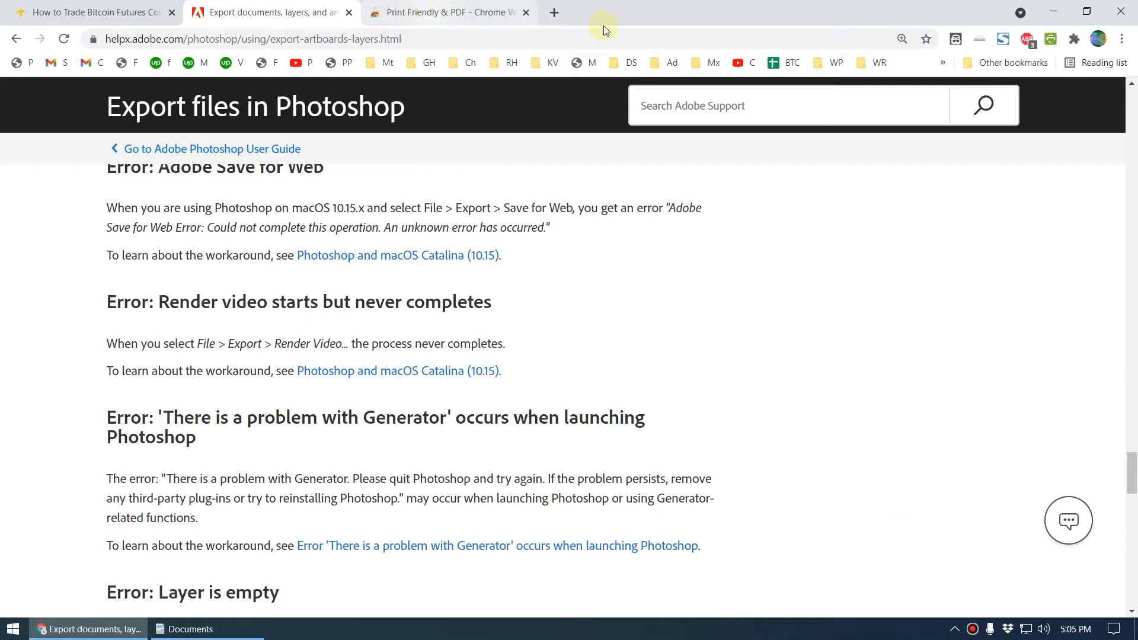
- Search Google for 'printfriendly' in a new tab and open the Print Friendly & PDF site
click(555, 12)
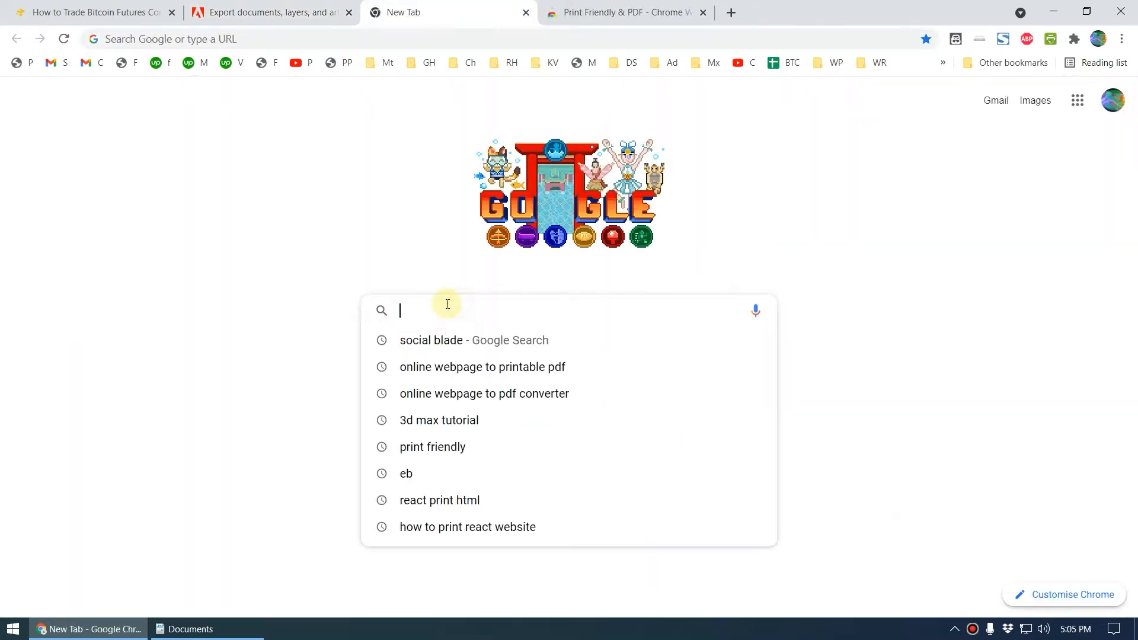
text(printer friendly extension)
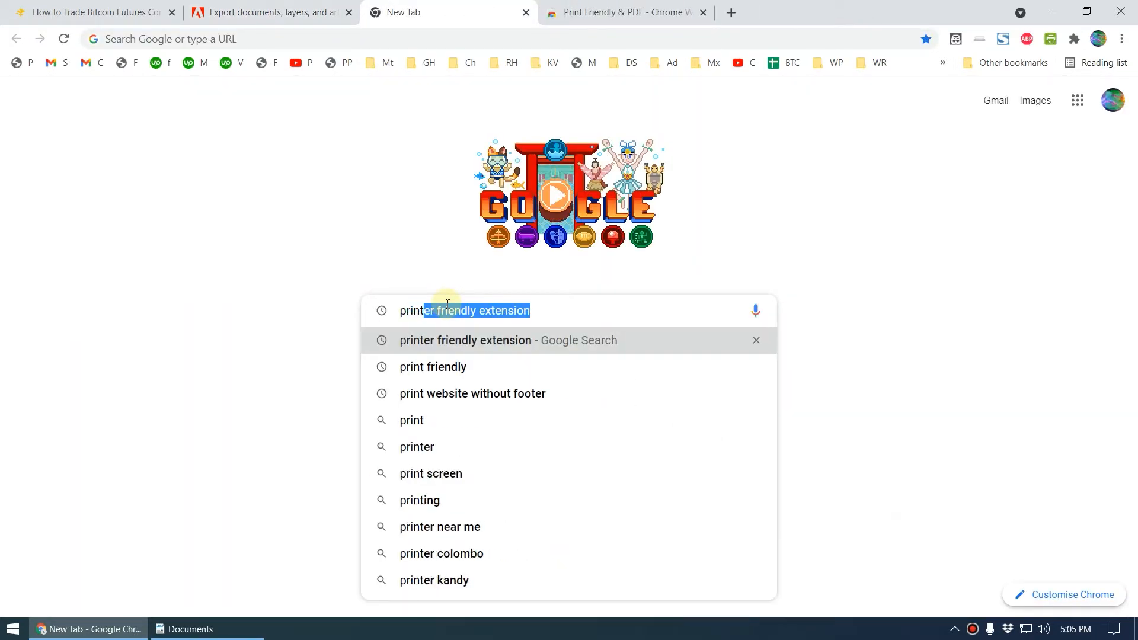
text(printfriendly)
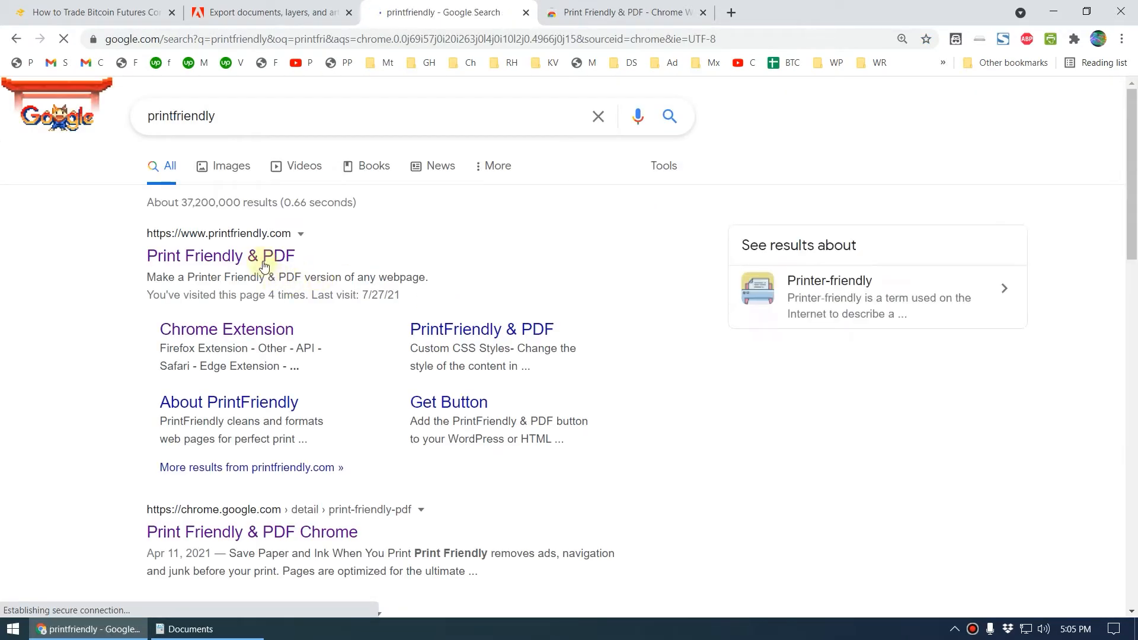
click(220, 256)
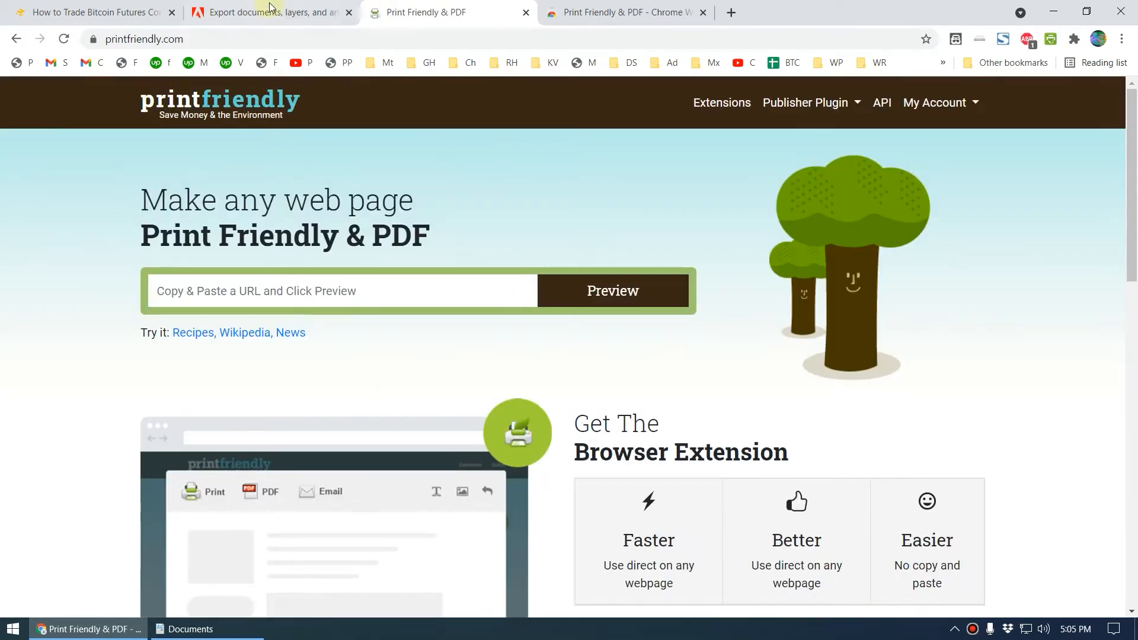
- Paste the Adobe Photoshop export help page URL into PrintFriendly and preview it
click(269, 12)
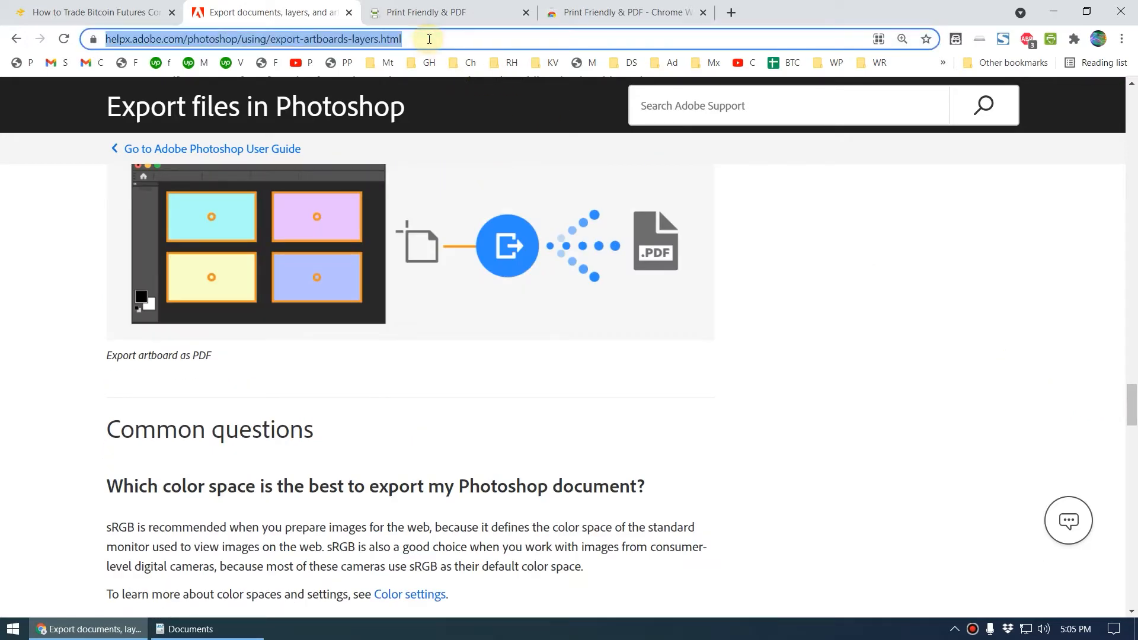
click(418, 13)
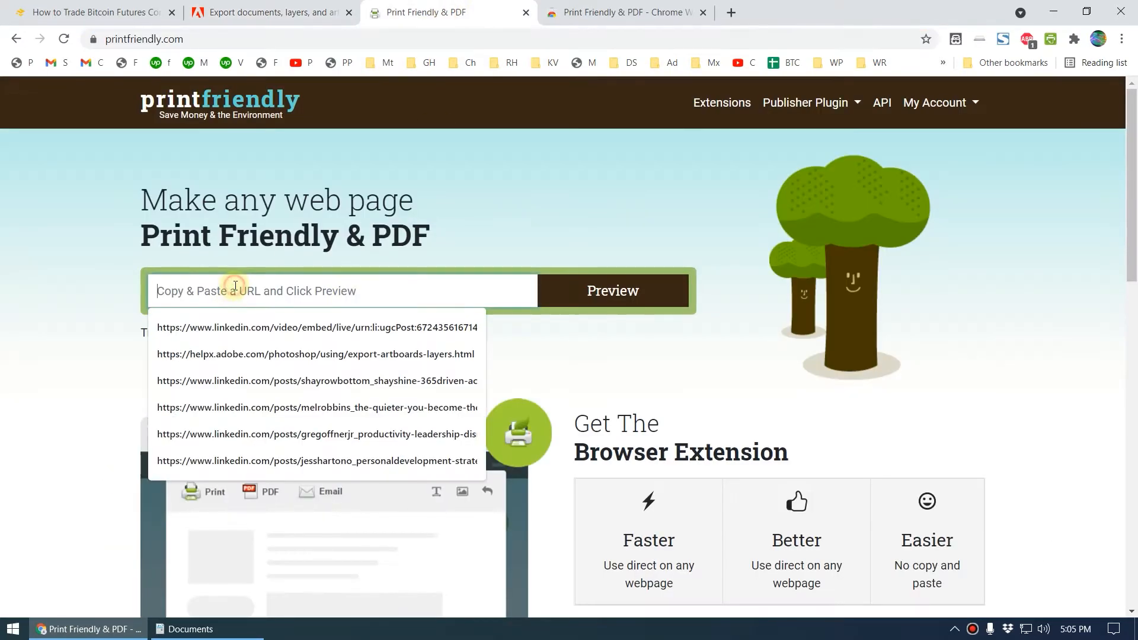
click(315, 354)
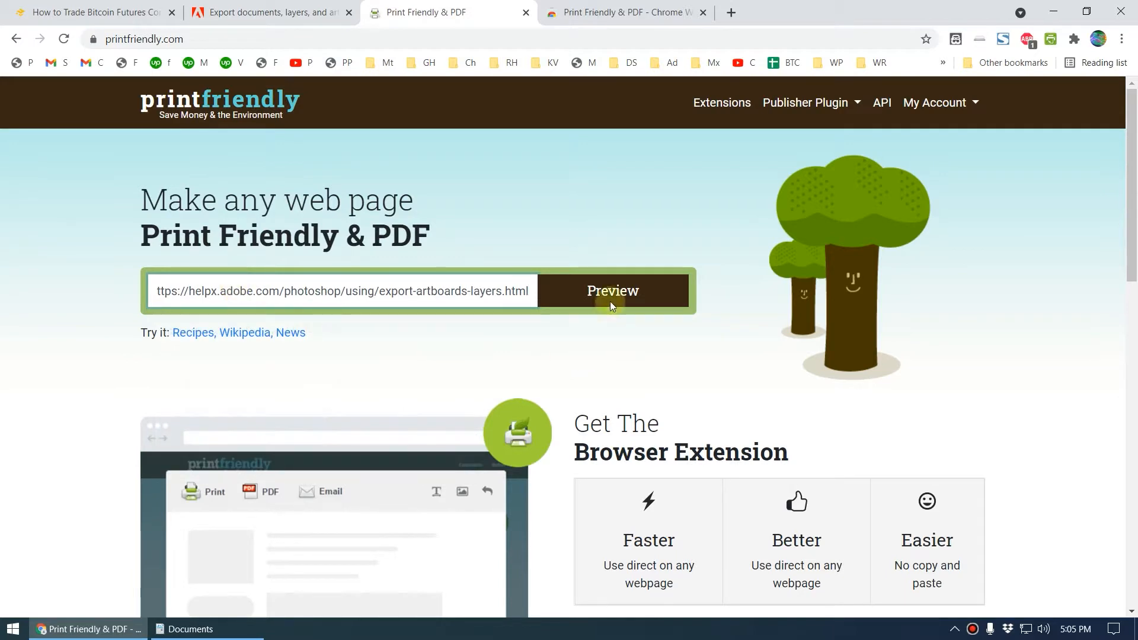
click(611, 291)
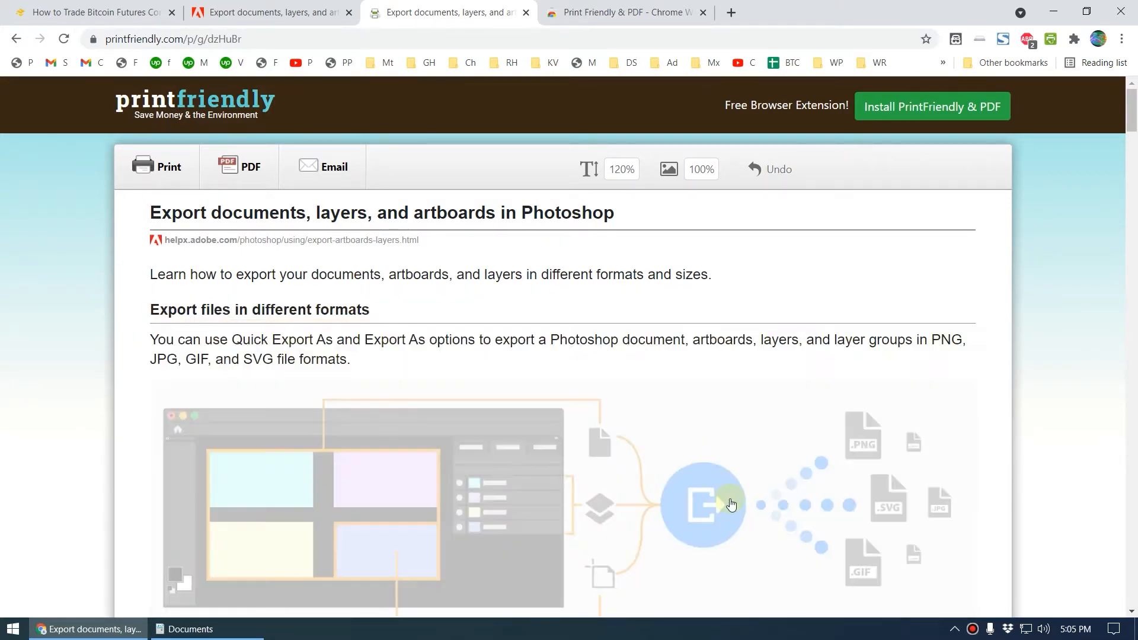
- Undo the deleted sections and set the article text size to 130%
scroll(down, 3)
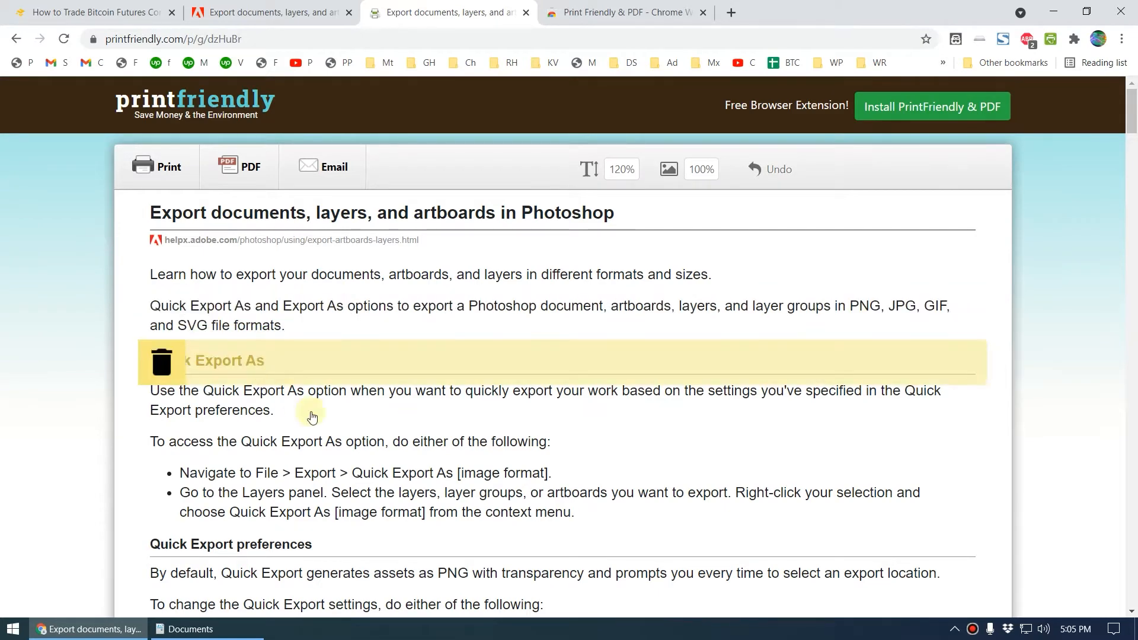
click(778, 169)
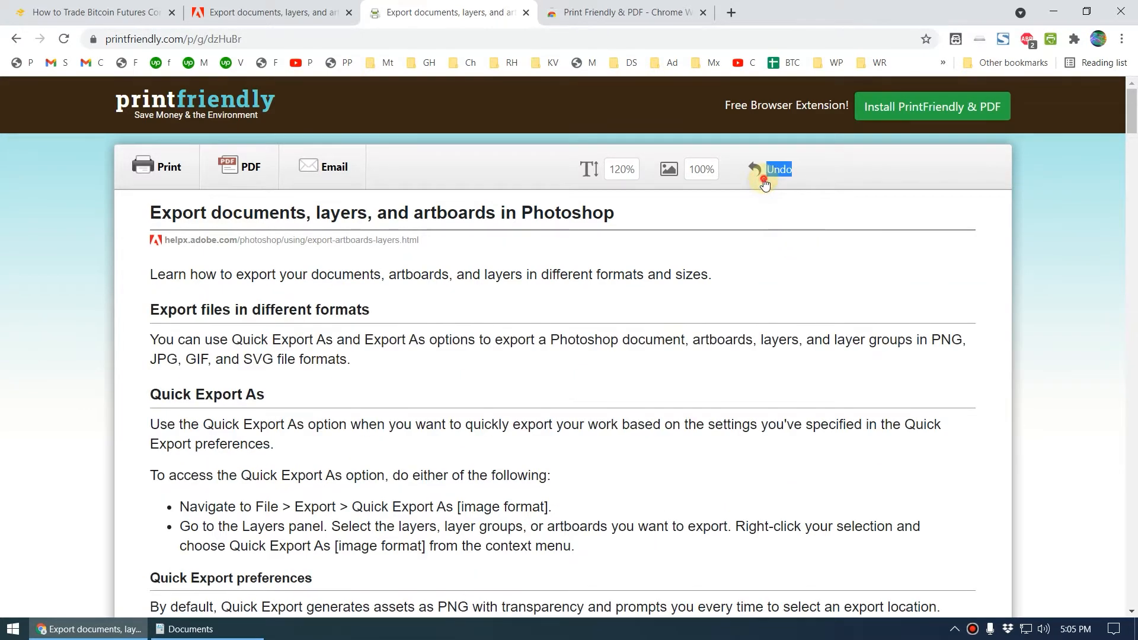
click(666, 168)
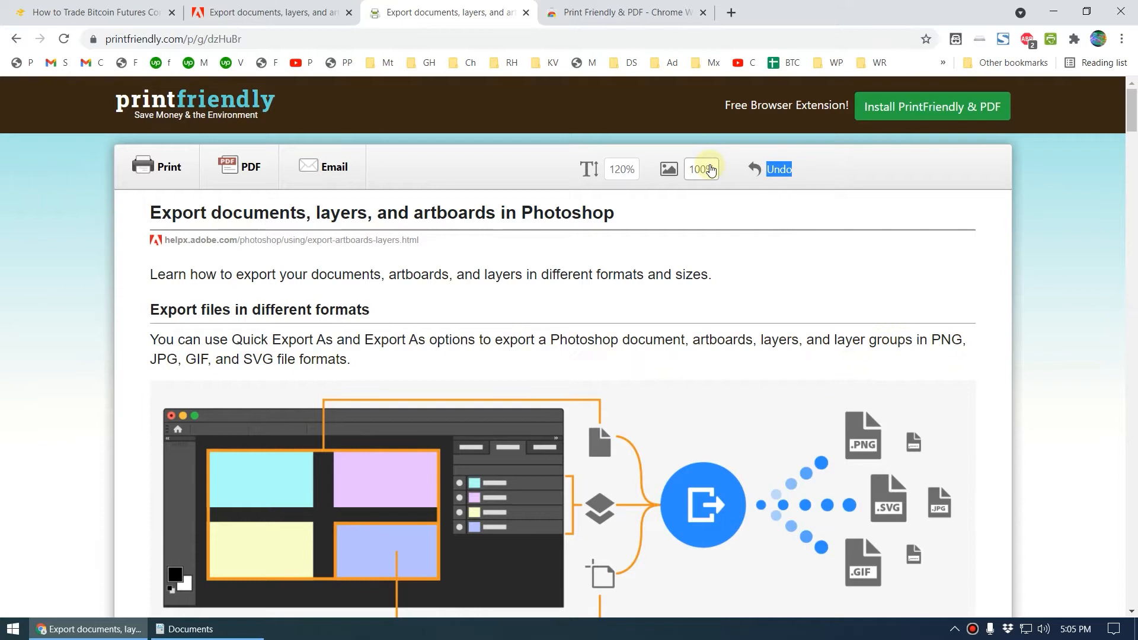
click(711, 169)
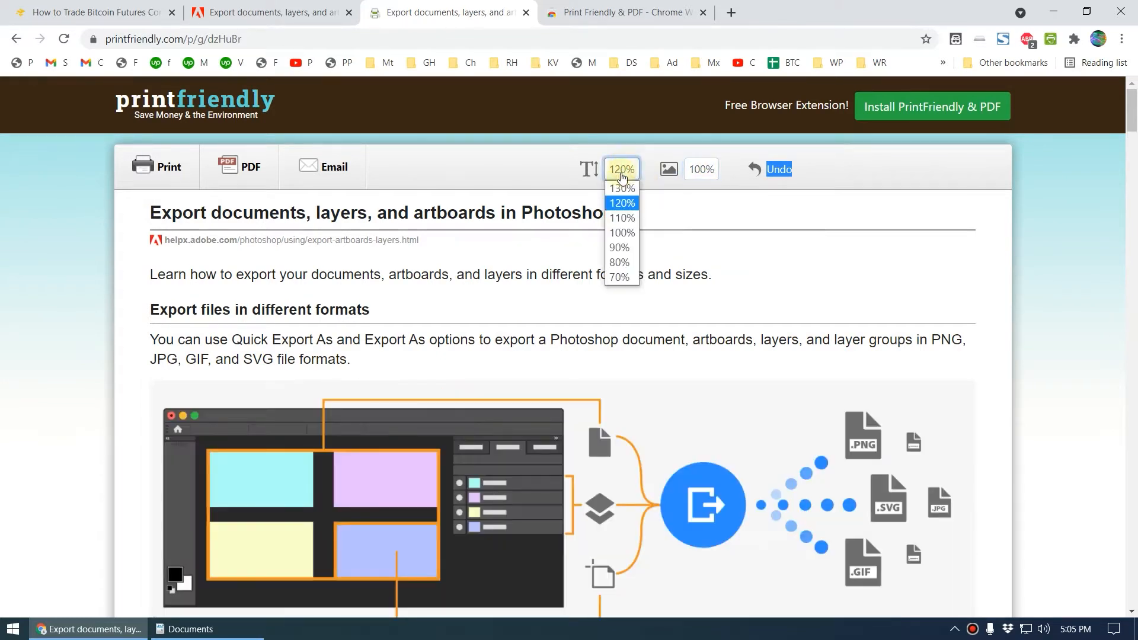
click(621, 188)
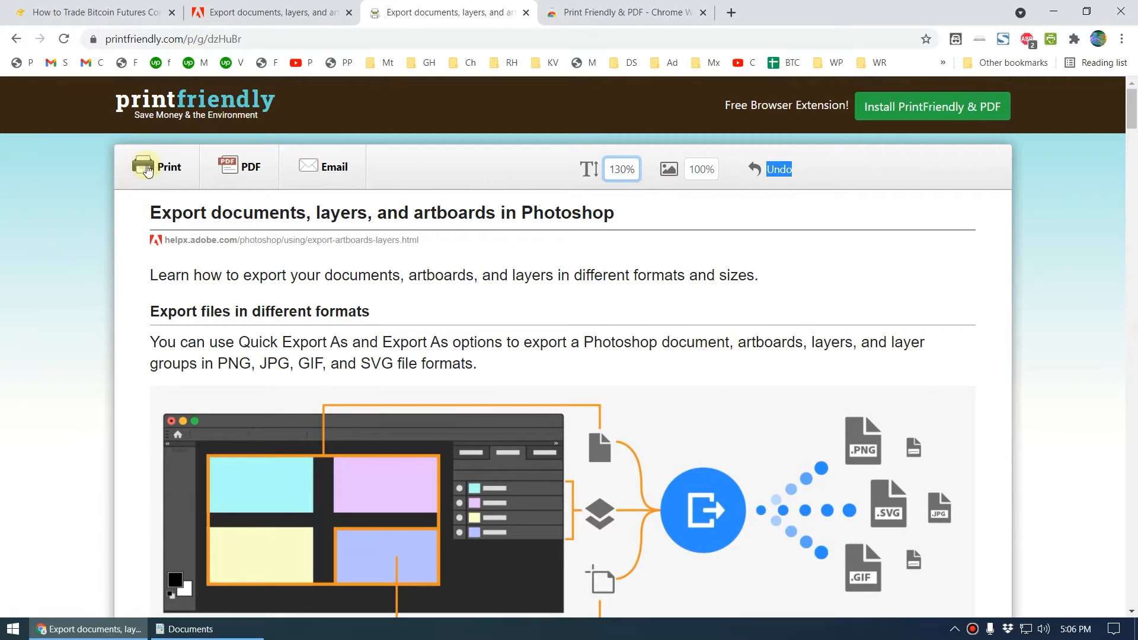
- Print the 130% Adobe article to a 13-page PDF file
click(155, 167)
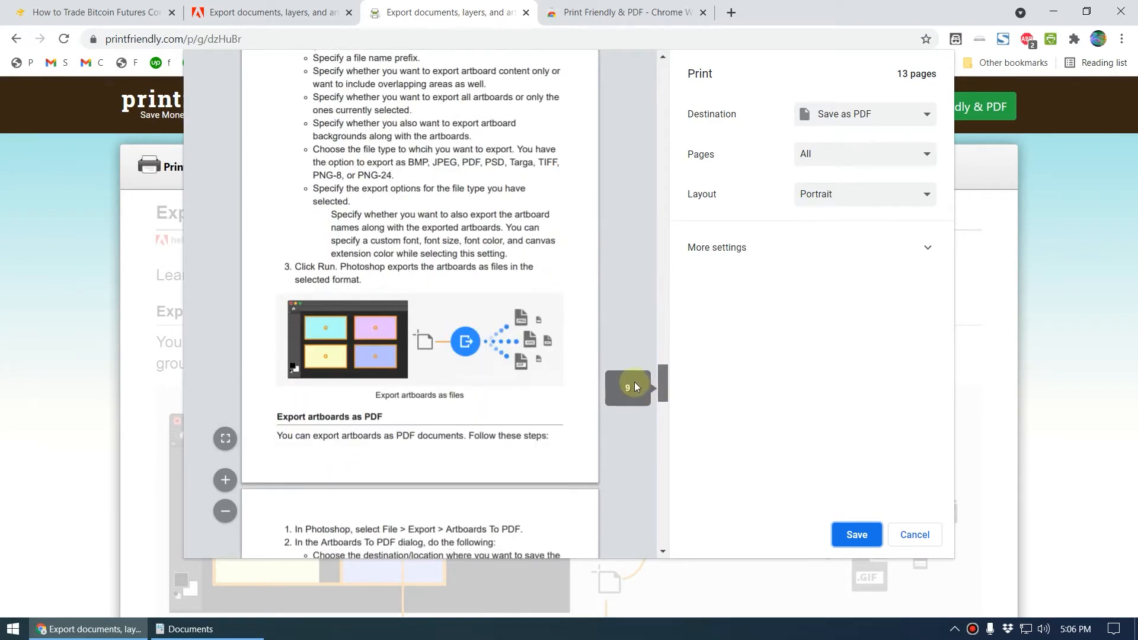
scroll(down, 3)
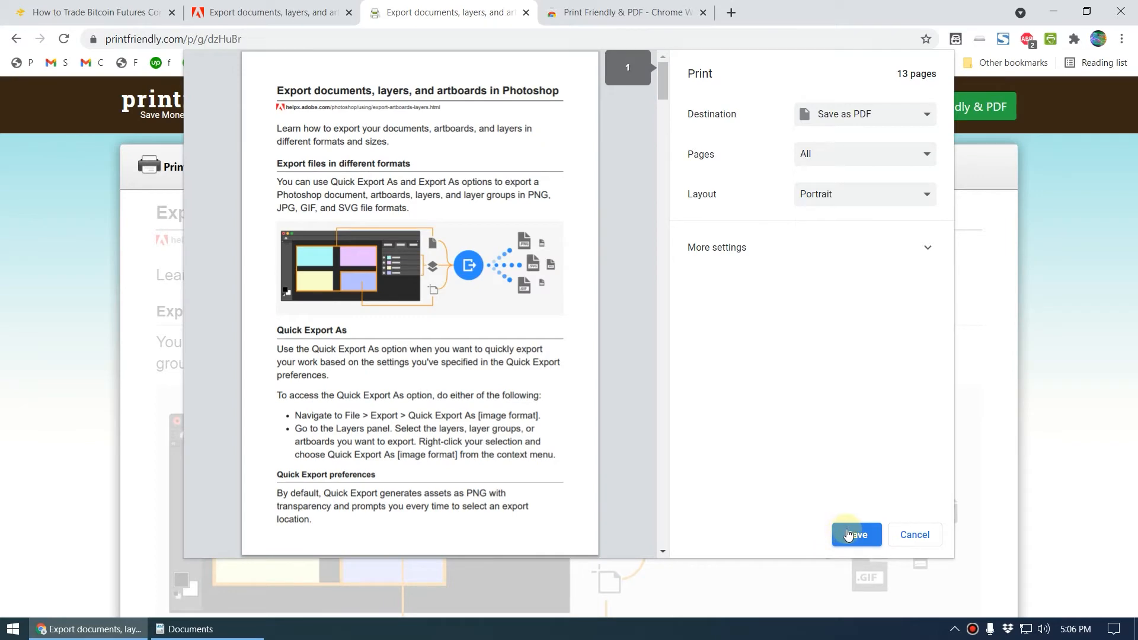
click(856, 535)
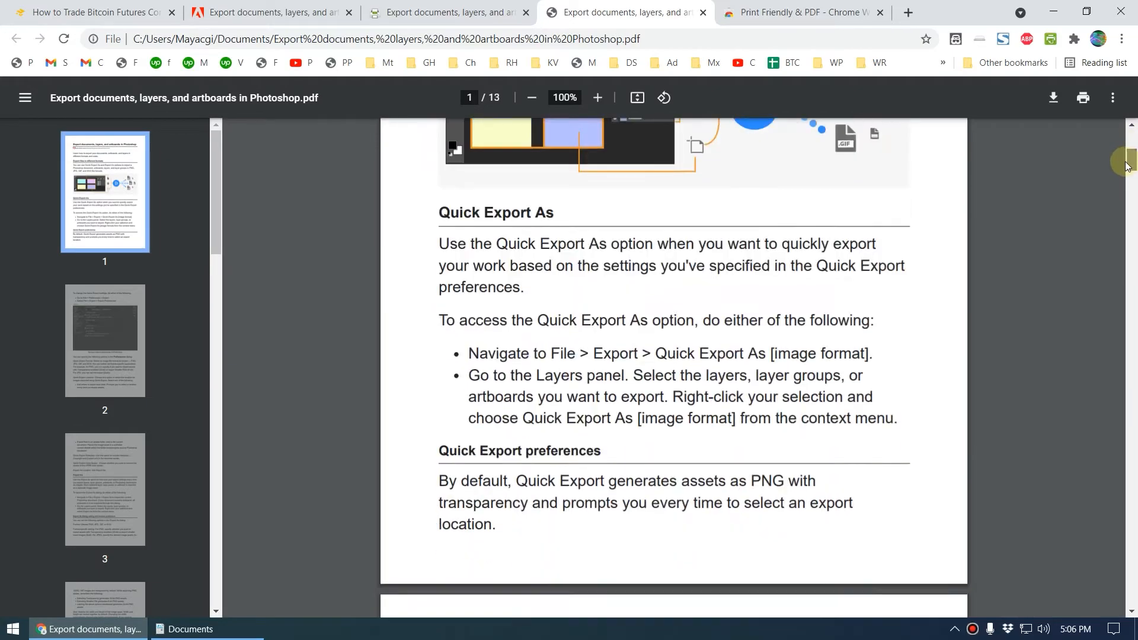
scroll(down, 3)
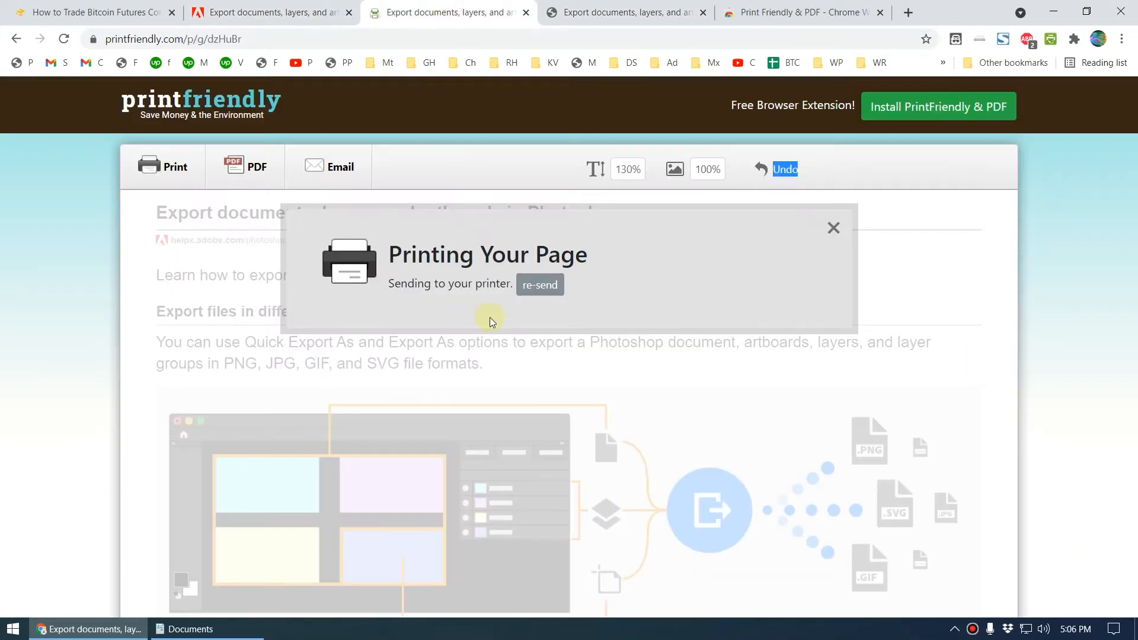
- Dismiss the printing notice, preview the 13-page Save as PDF output, then cancel
click(834, 228)
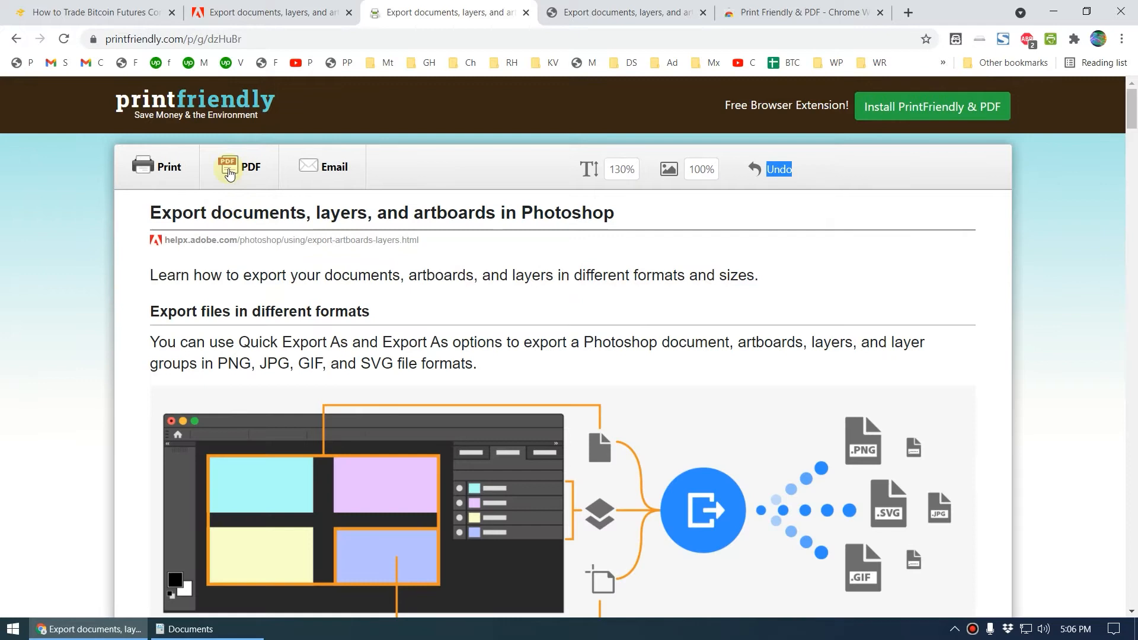
mouse_move(246, 208)
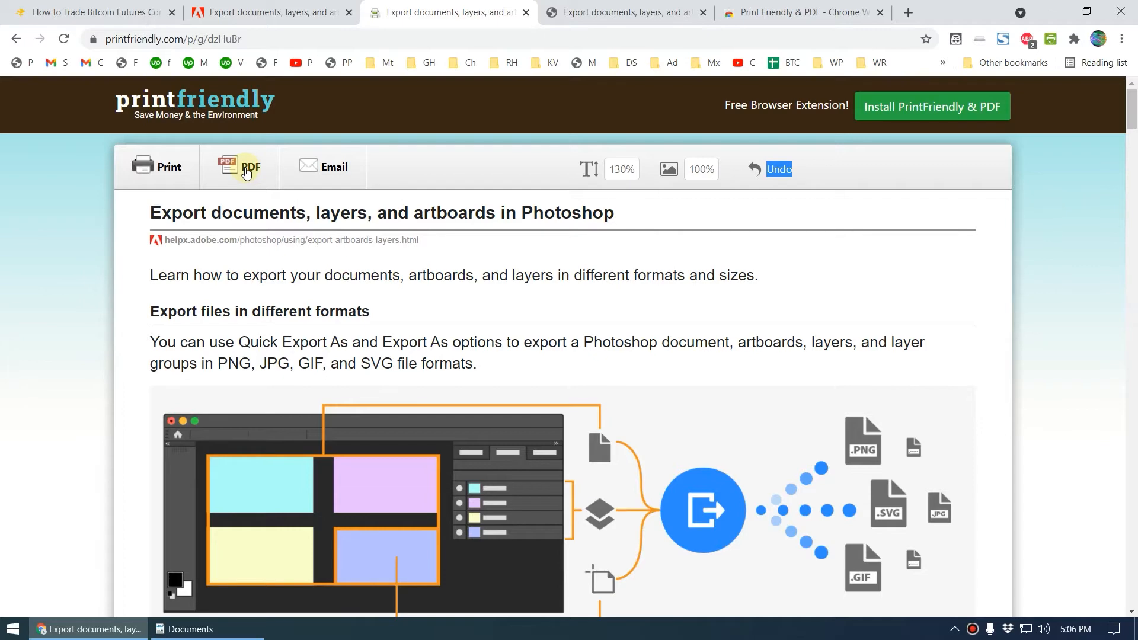
mouse_move(152, 168)
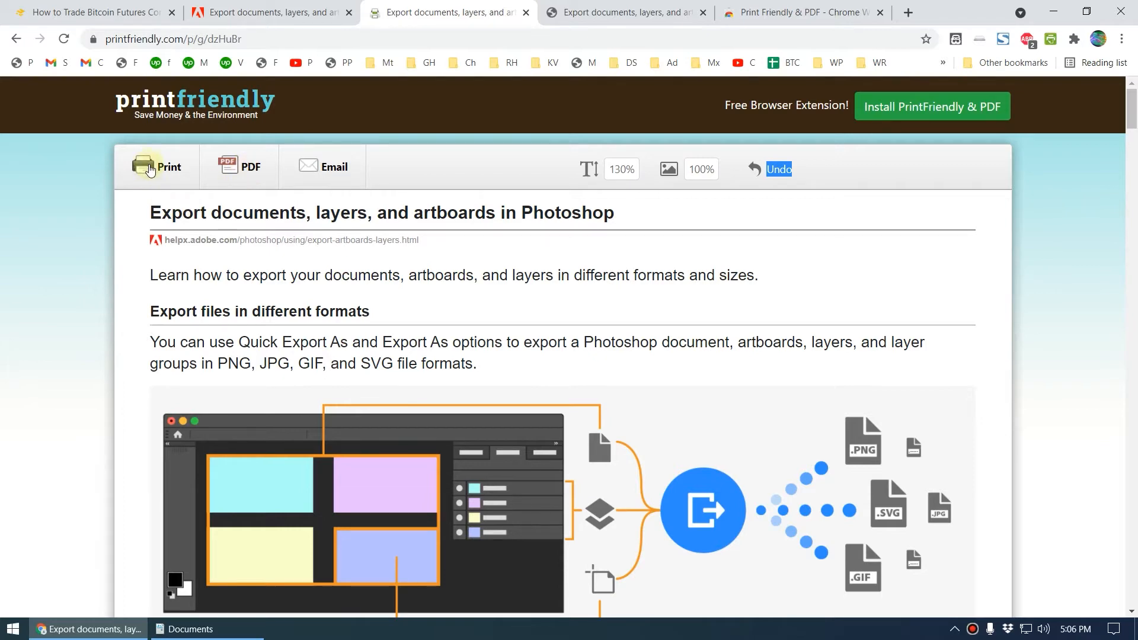
click(158, 166)
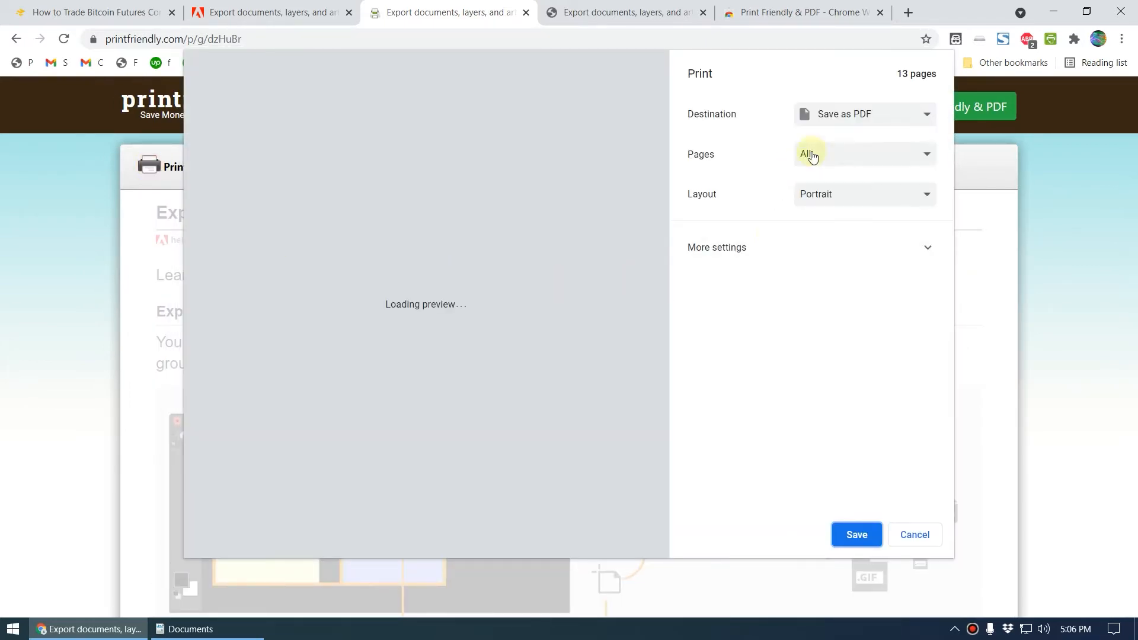
click(862, 114)
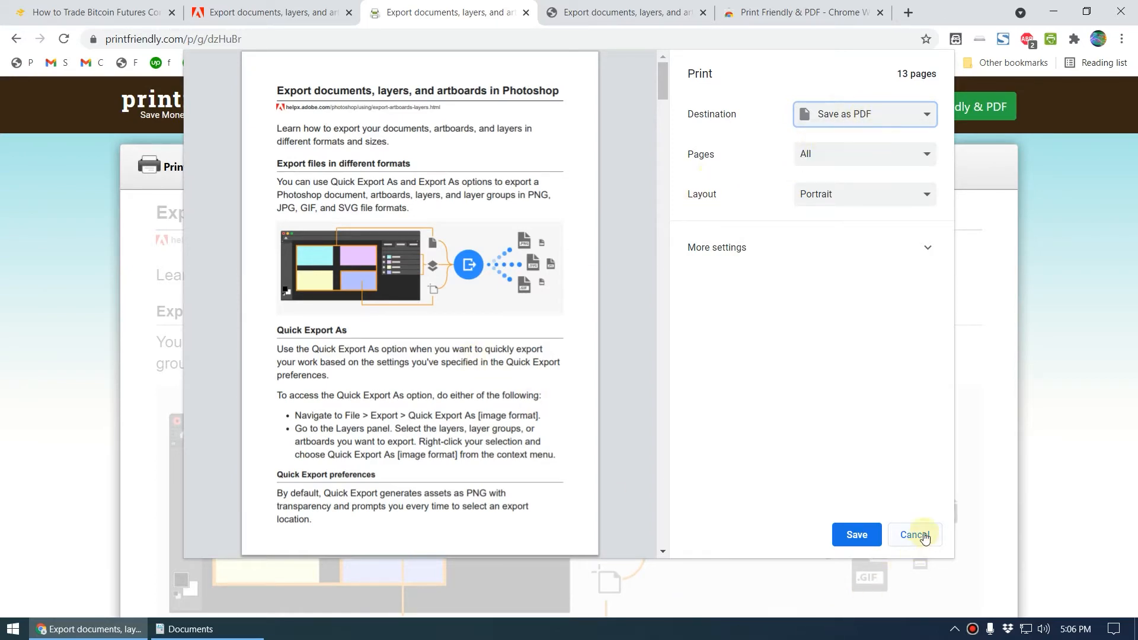
click(856, 534)
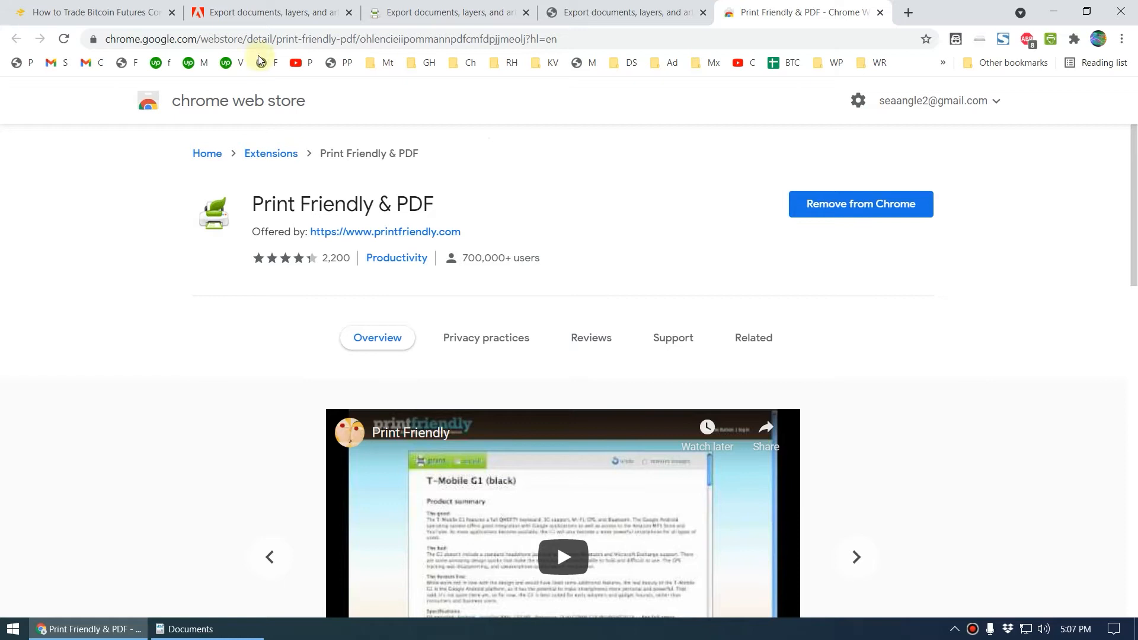
- Review and close the print-friendly overlay on the Adobe page, then show the Binance article
click(268, 12)
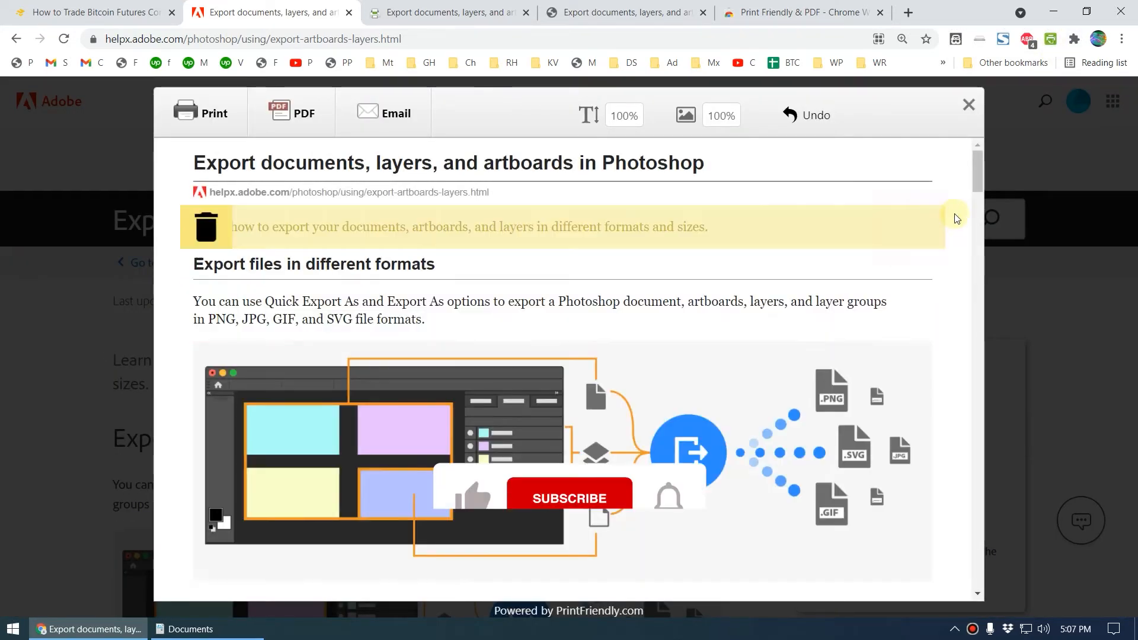
scroll(down, 3)
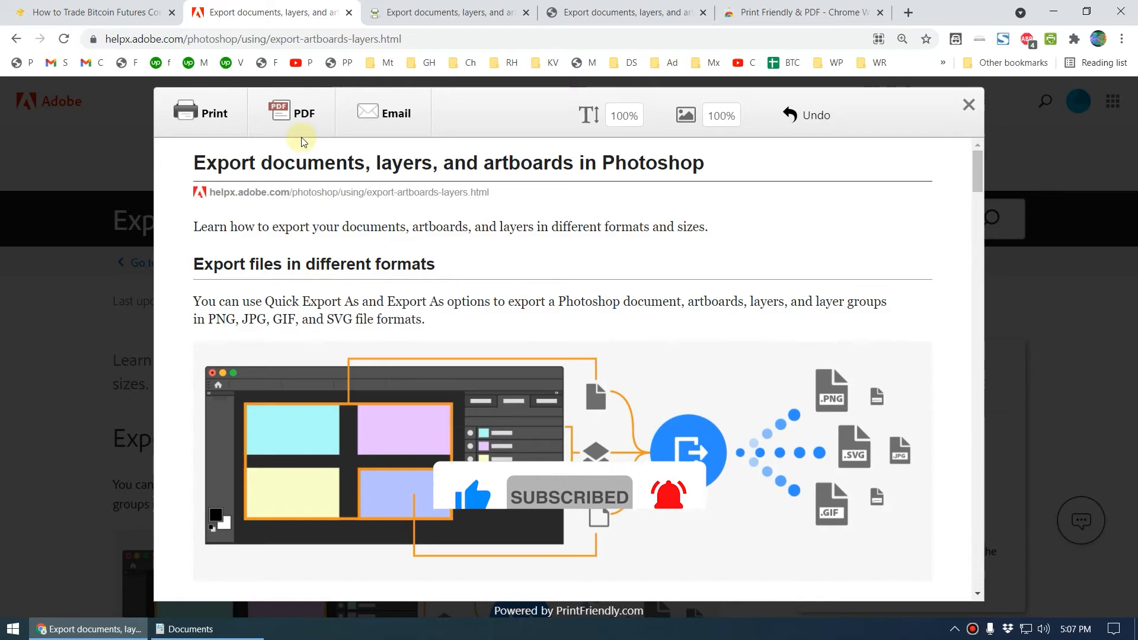
click(968, 104)
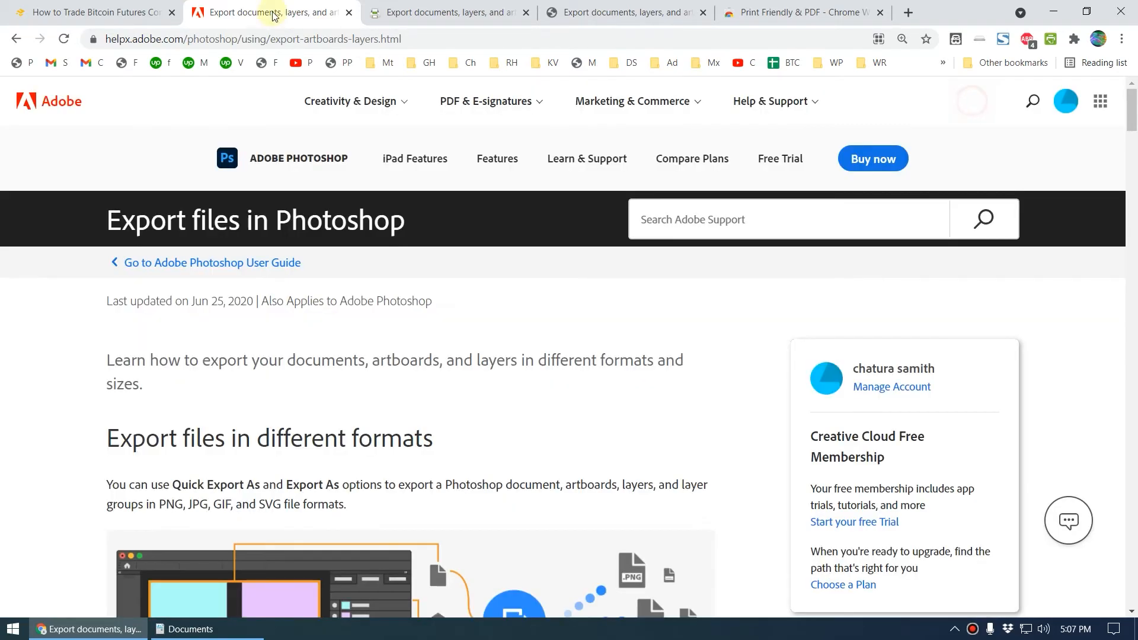
click(95, 13)
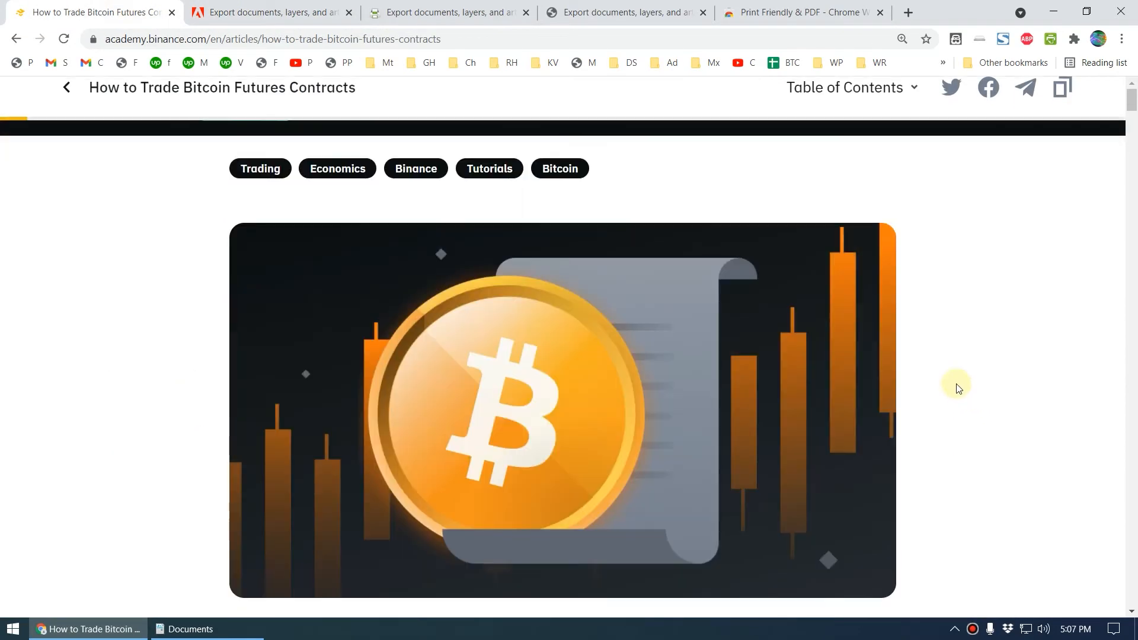
- Scroll through the cleaned Binance futures article down to the leverage step
scroll(down, 3)
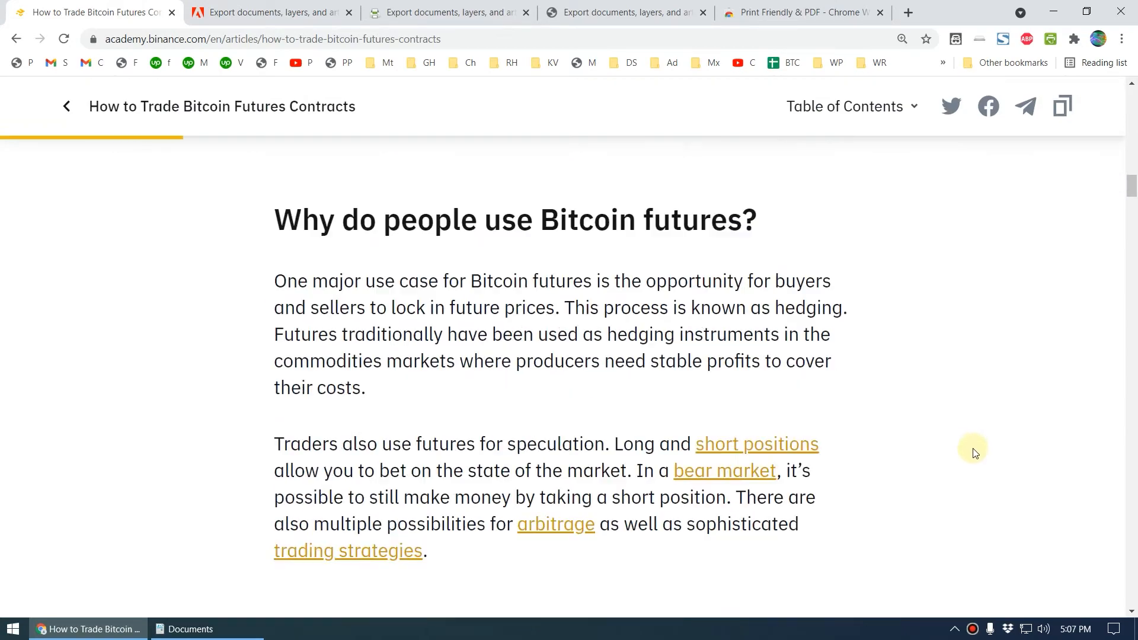
scroll(down, 3)
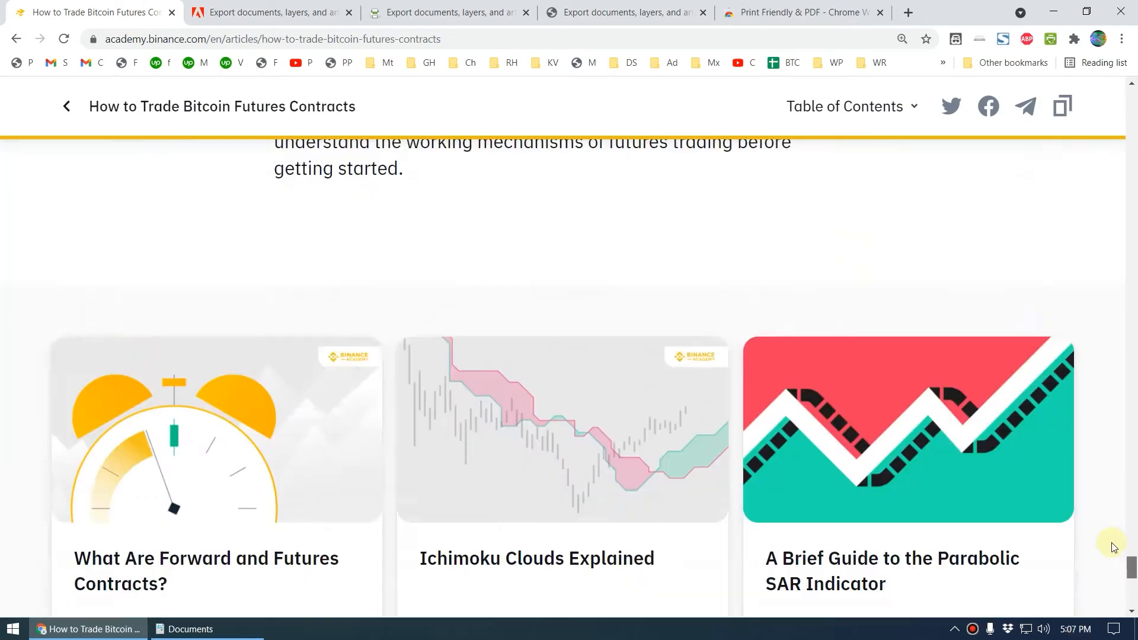
scroll(up, 3)
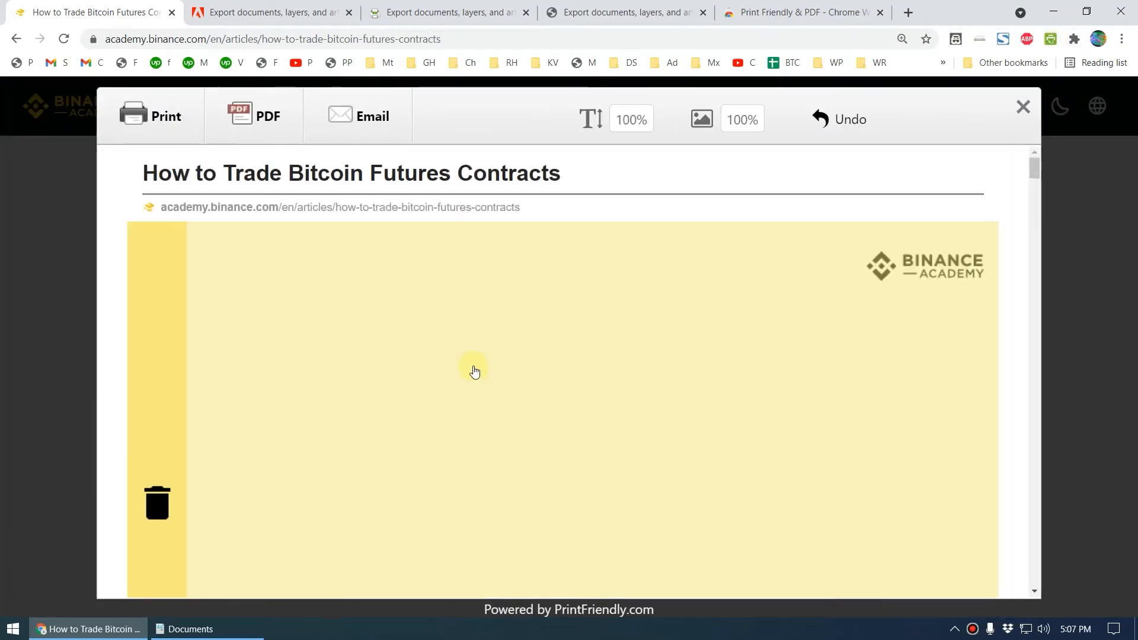
scroll(down, 3)
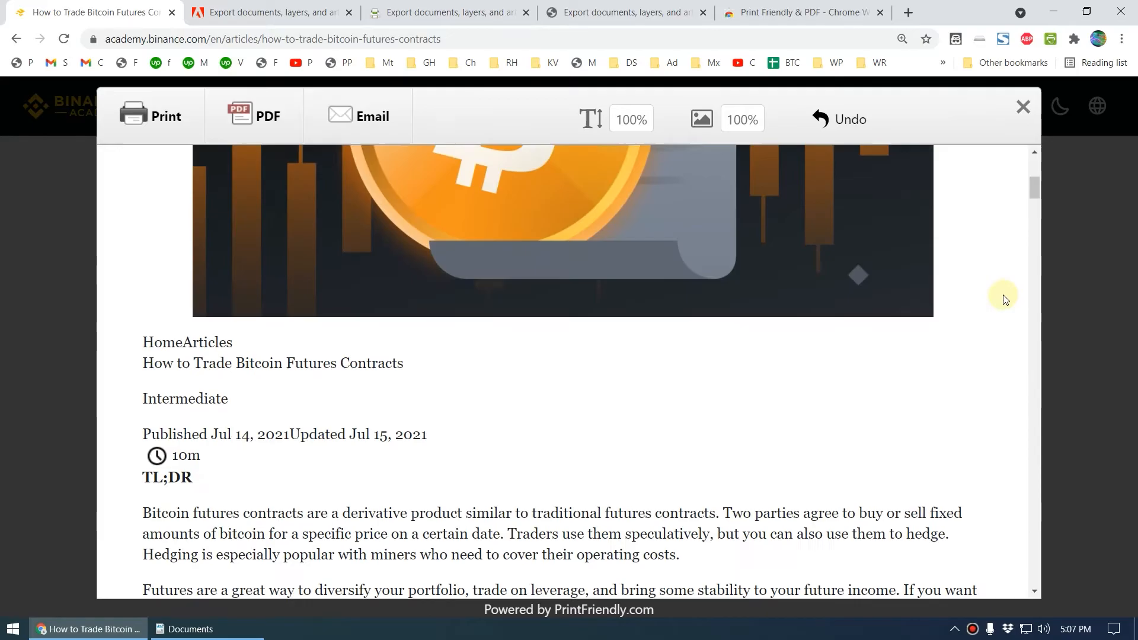
scroll(down, 3)
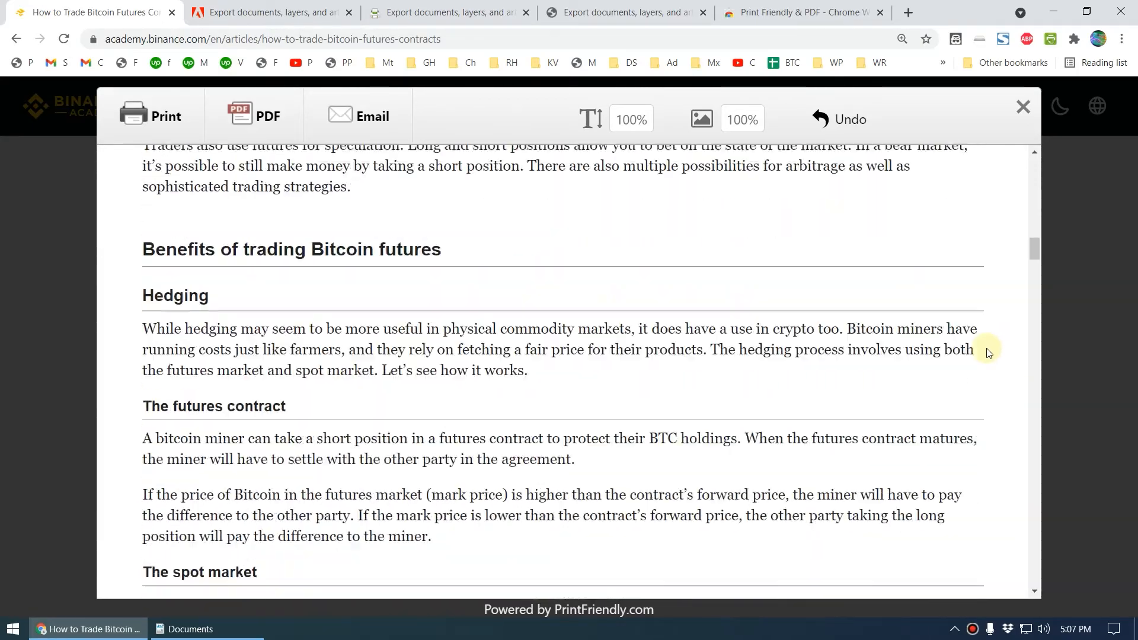
scroll(down, 3)
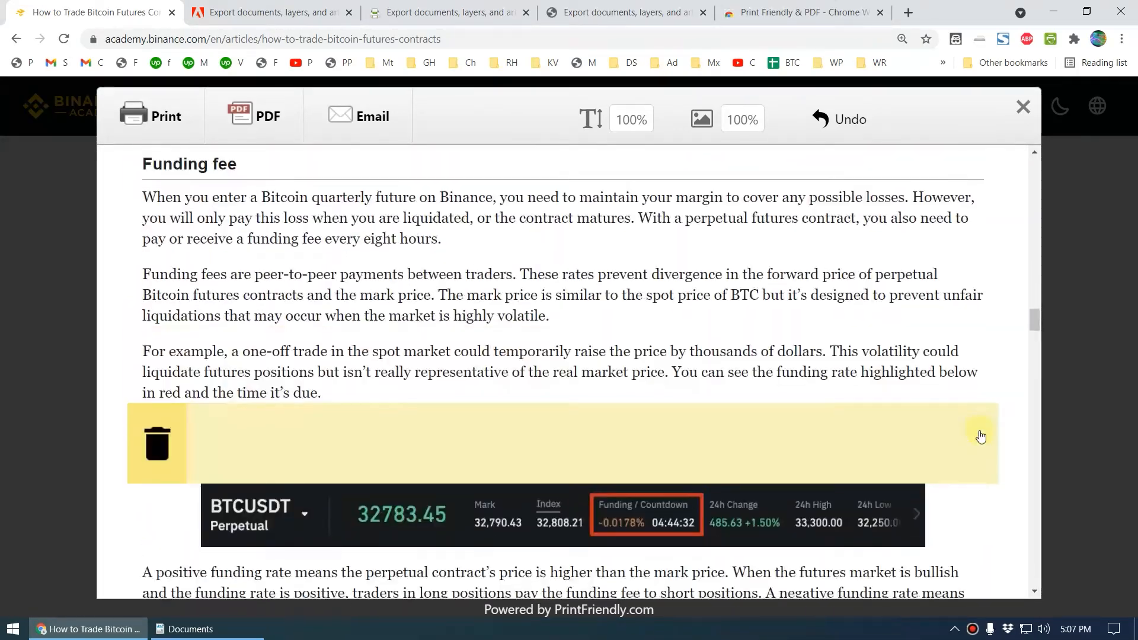
scroll(down, 3)
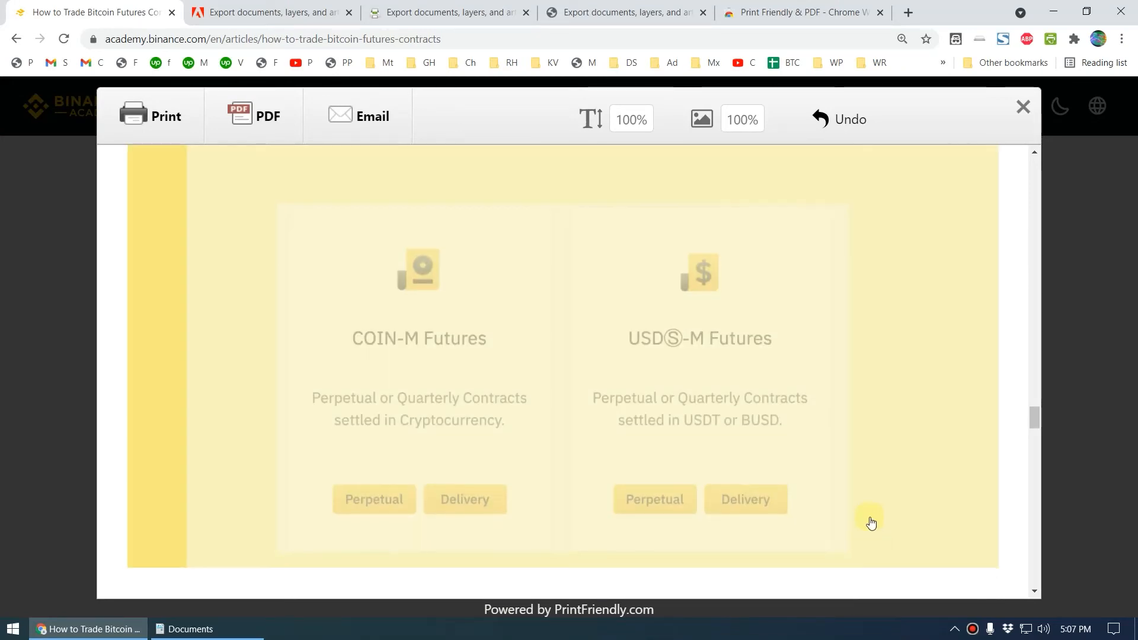
scroll(down, 3)
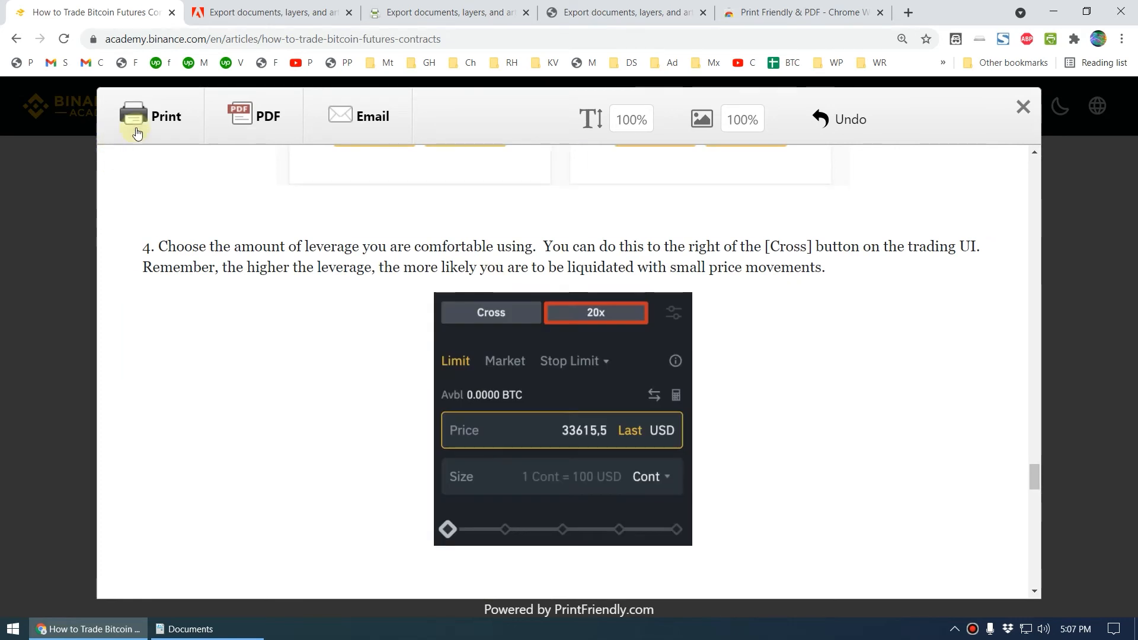
- Save the Binance article as a 10-page PDF in Documents, then return to the Photoshop article tab
click(165, 116)
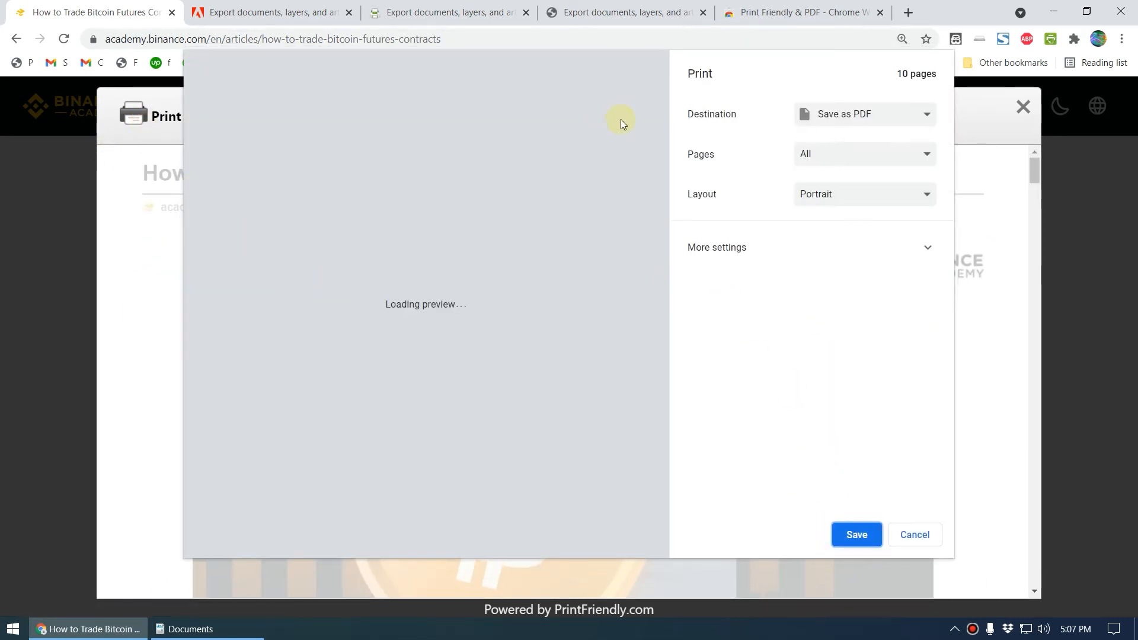
click(855, 535)
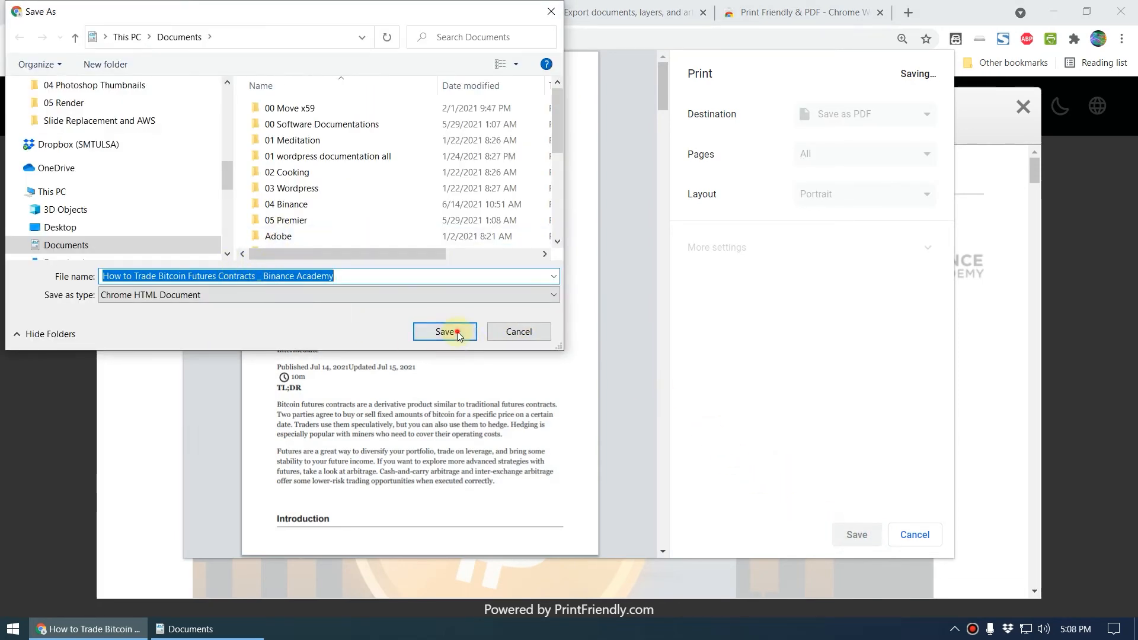
click(445, 332)
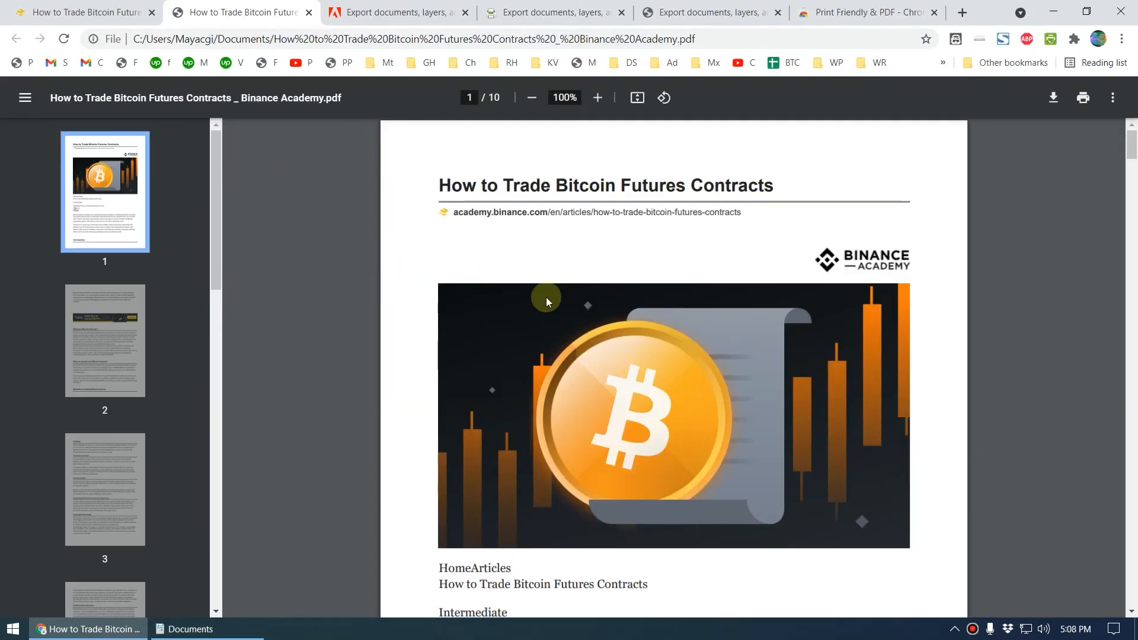
scroll(down, 3)
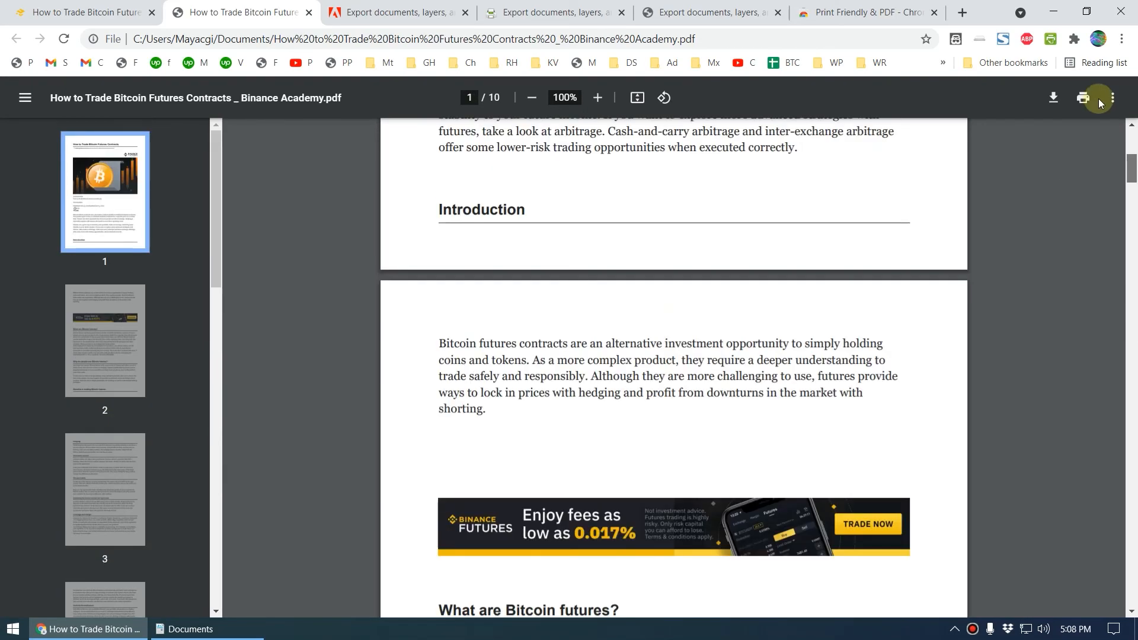
click(555, 13)
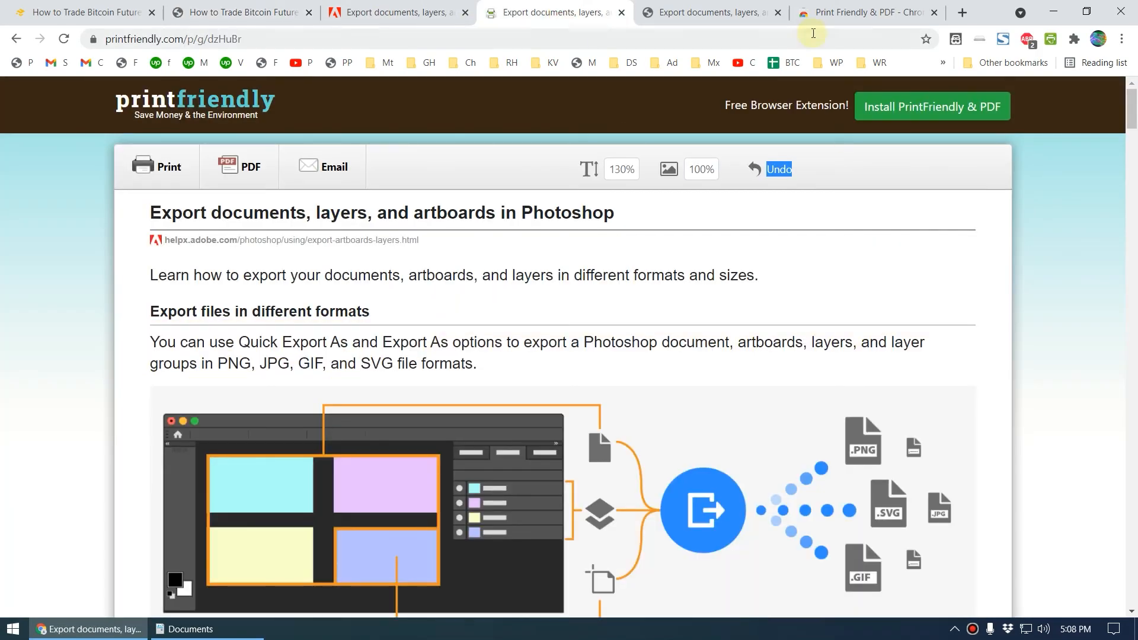
- Show the Print Friendly & PDF store listing and advance to its next screenshot
click(864, 12)
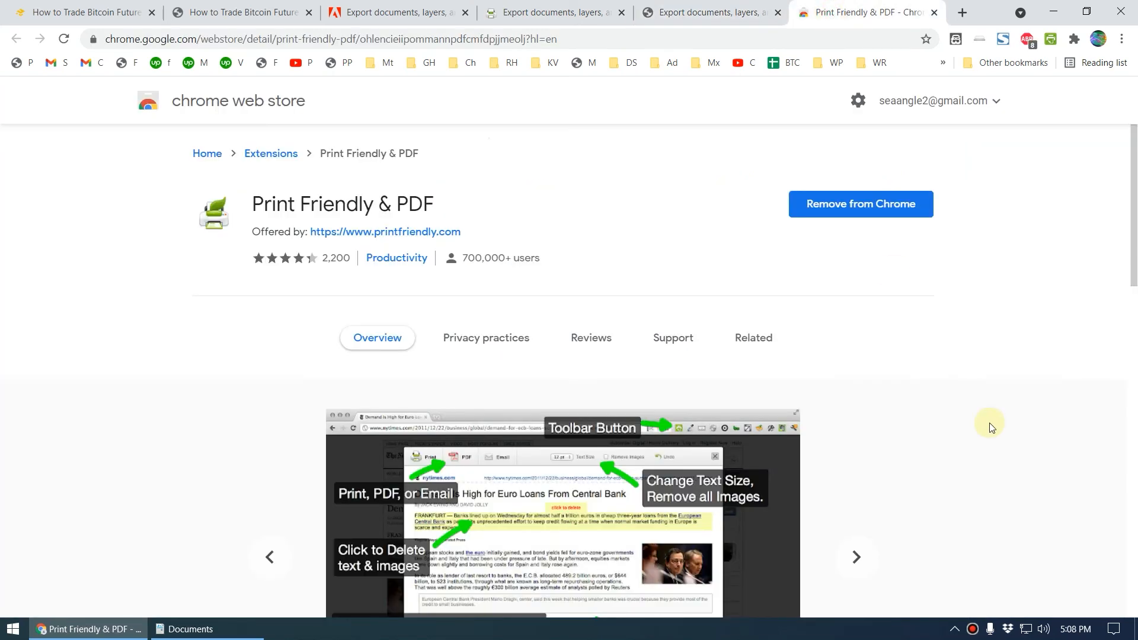
click(854, 556)
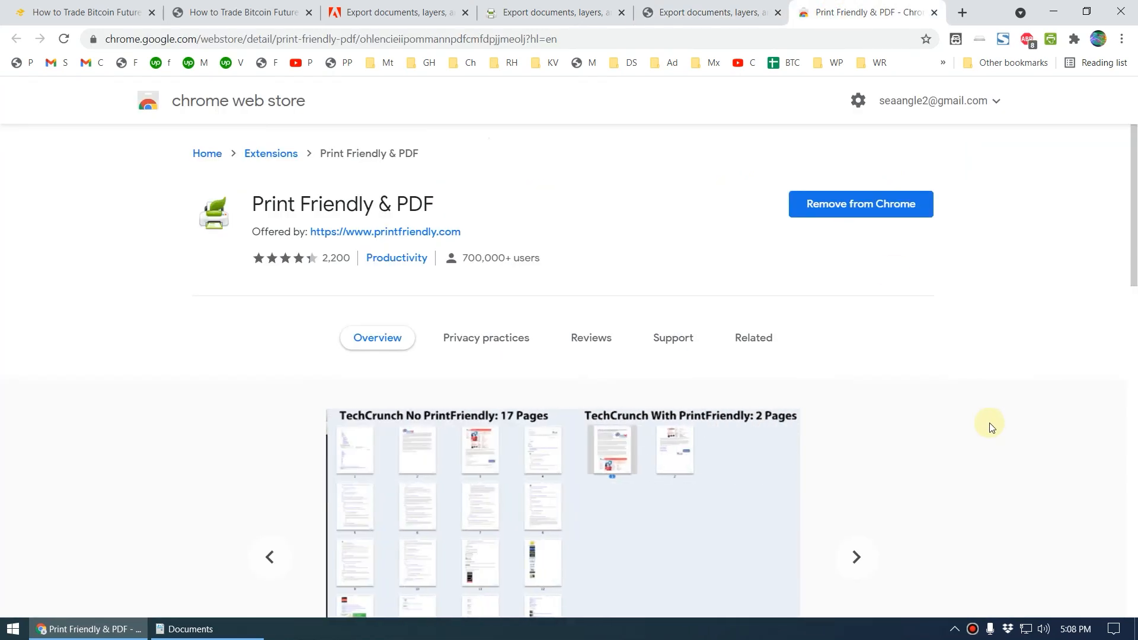